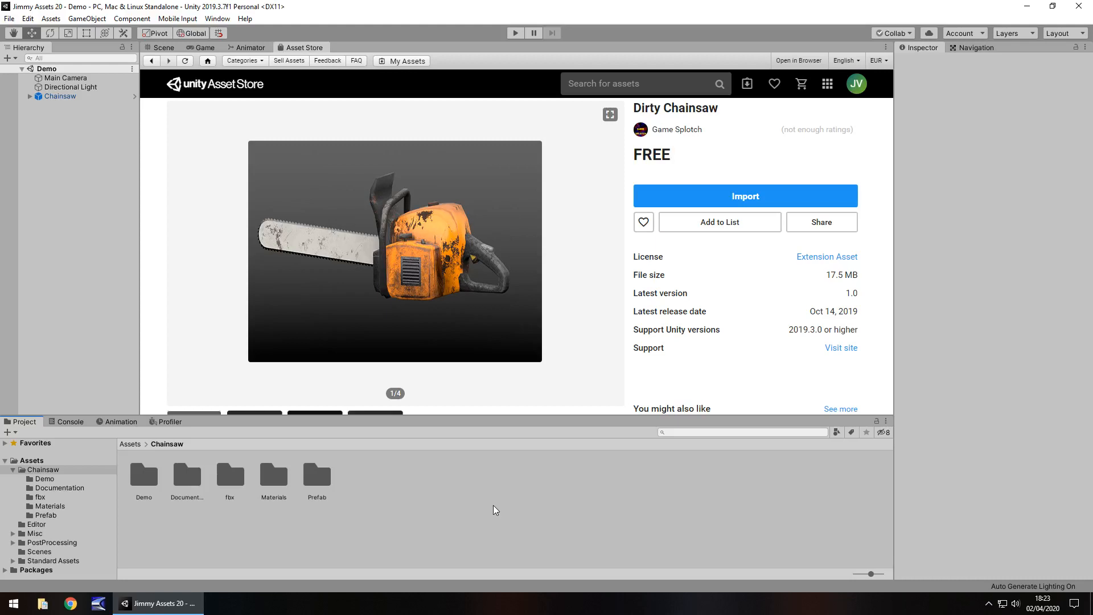
mouse_move(231, 8)
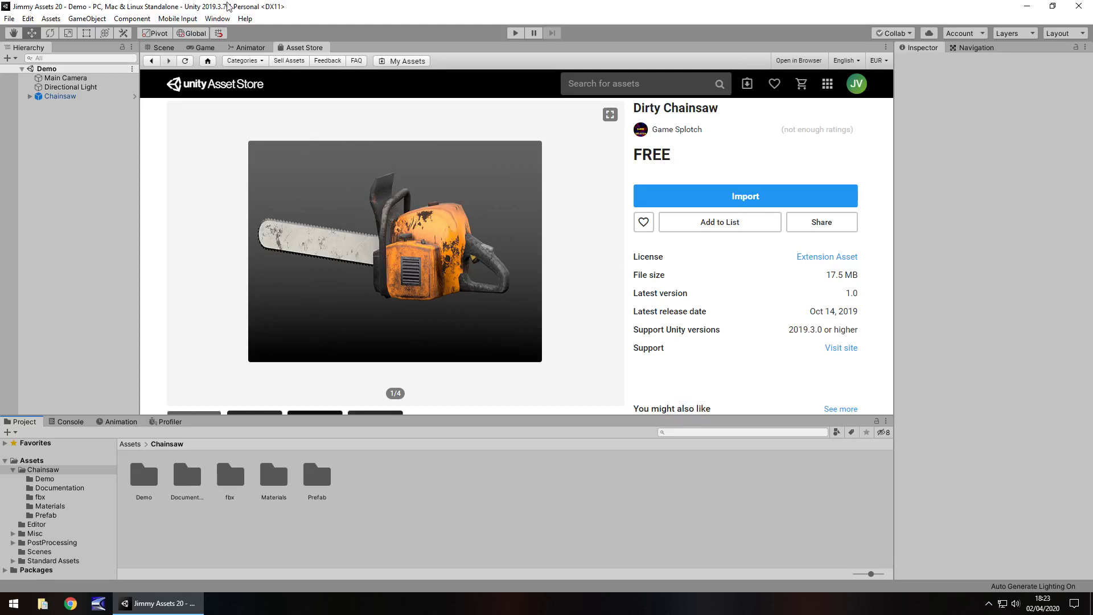
Switch from the Asset Store page to the Scene view showing the chainsaw.
click(164, 48)
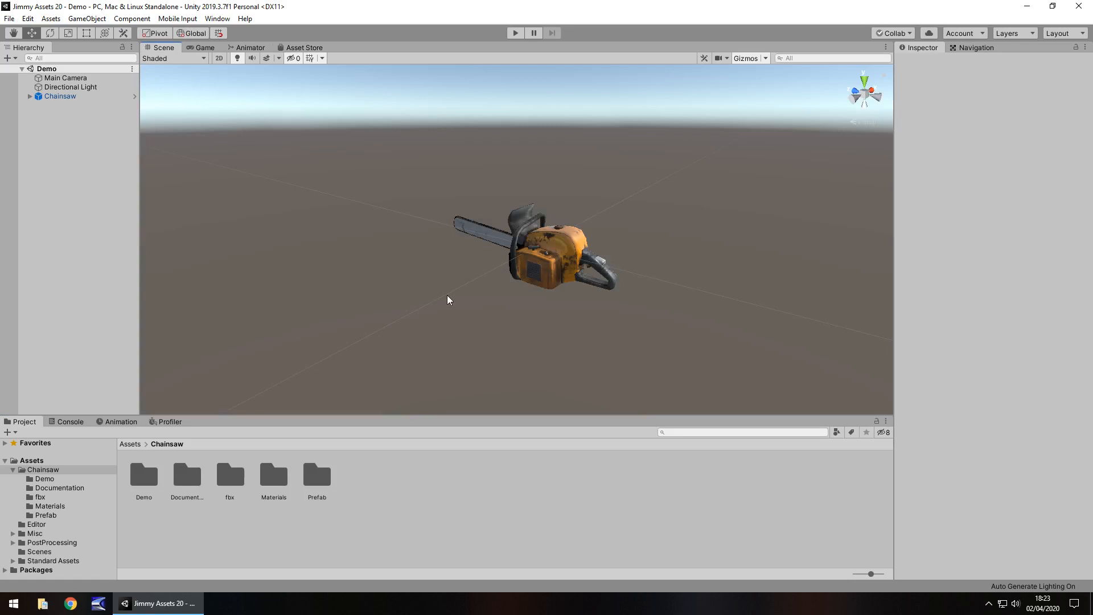
mouse_move(474, 303)
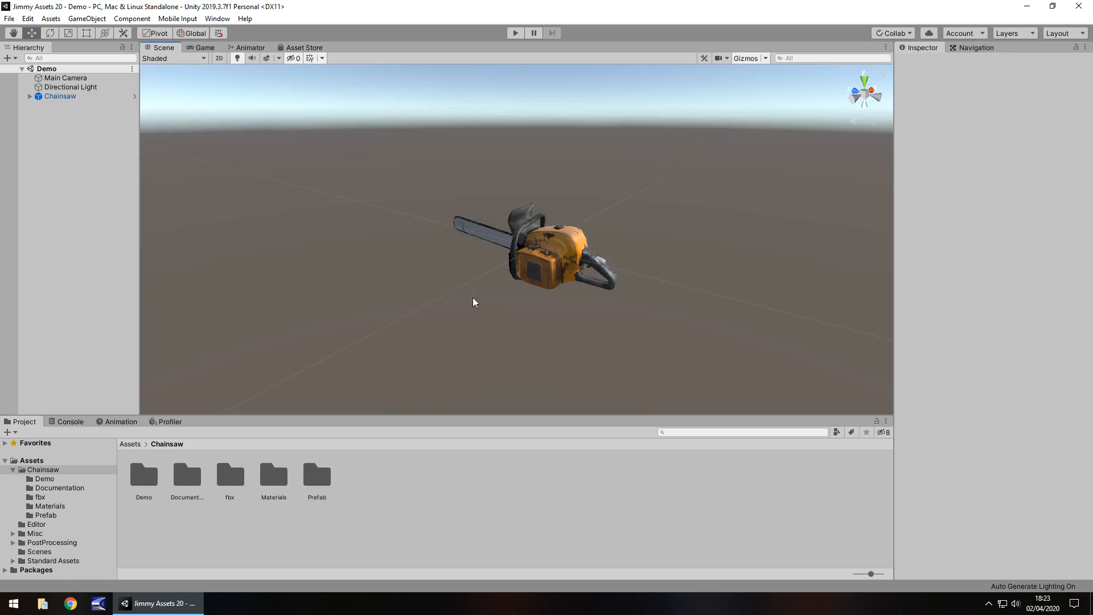
mouse_move(446, 241)
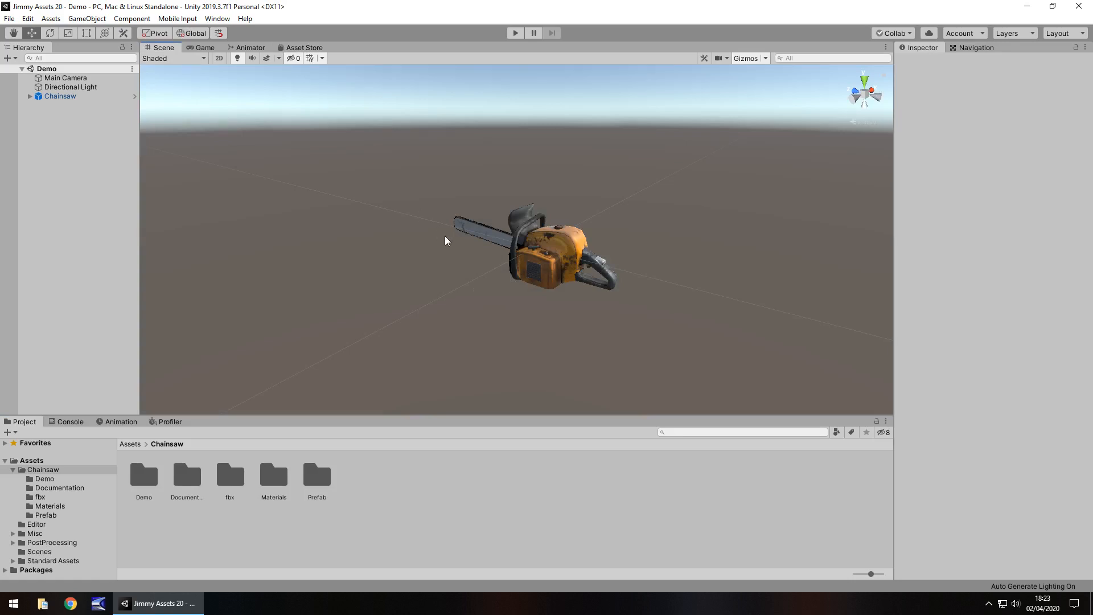
mouse_move(673, 274)
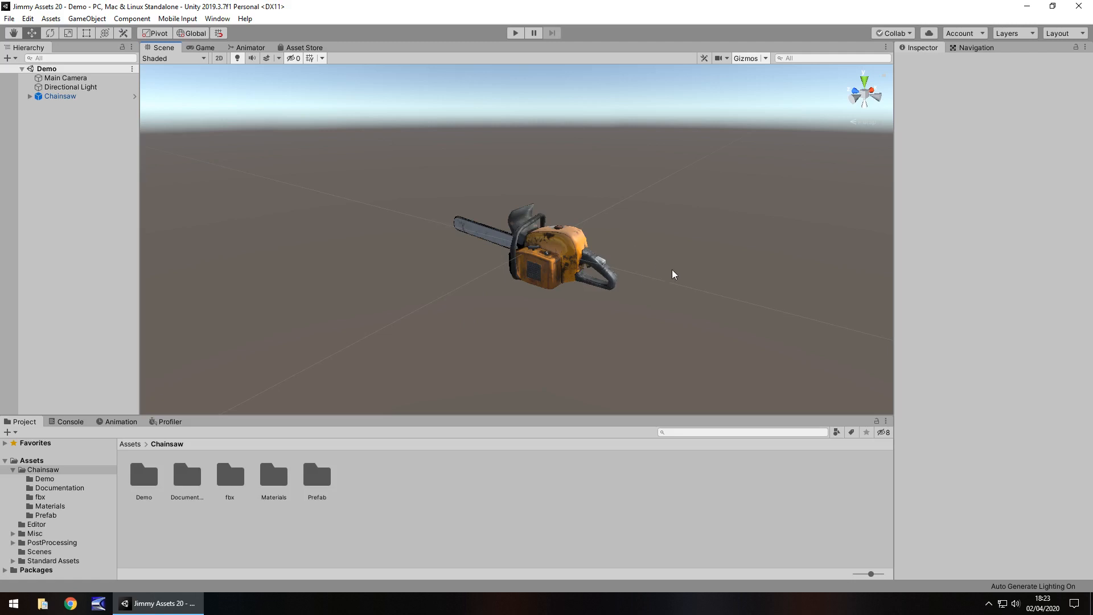
mouse_move(679, 274)
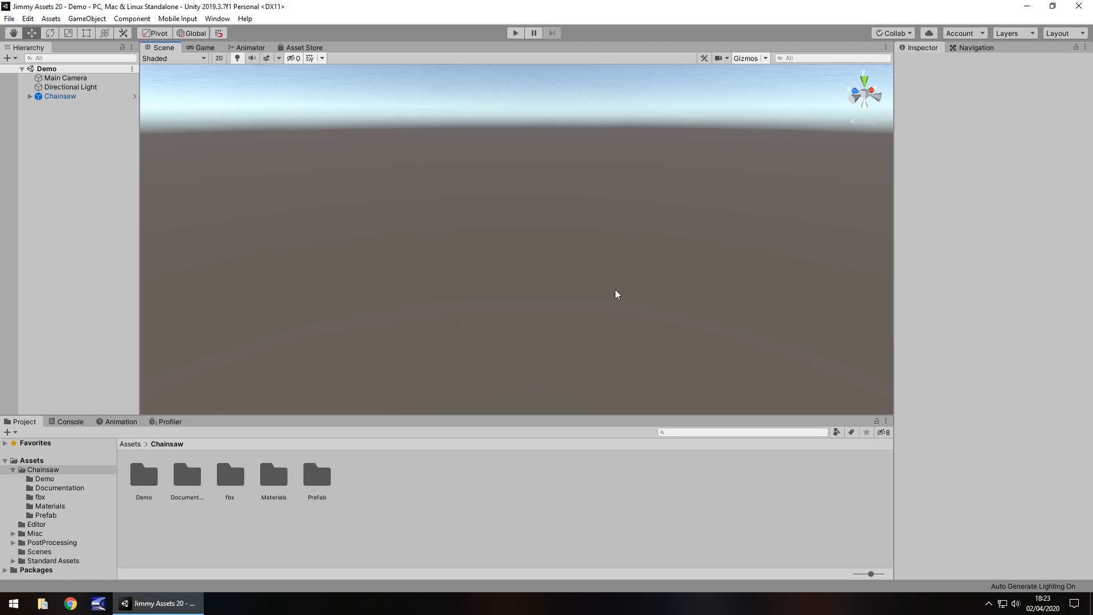
mouse_move(598, 283)
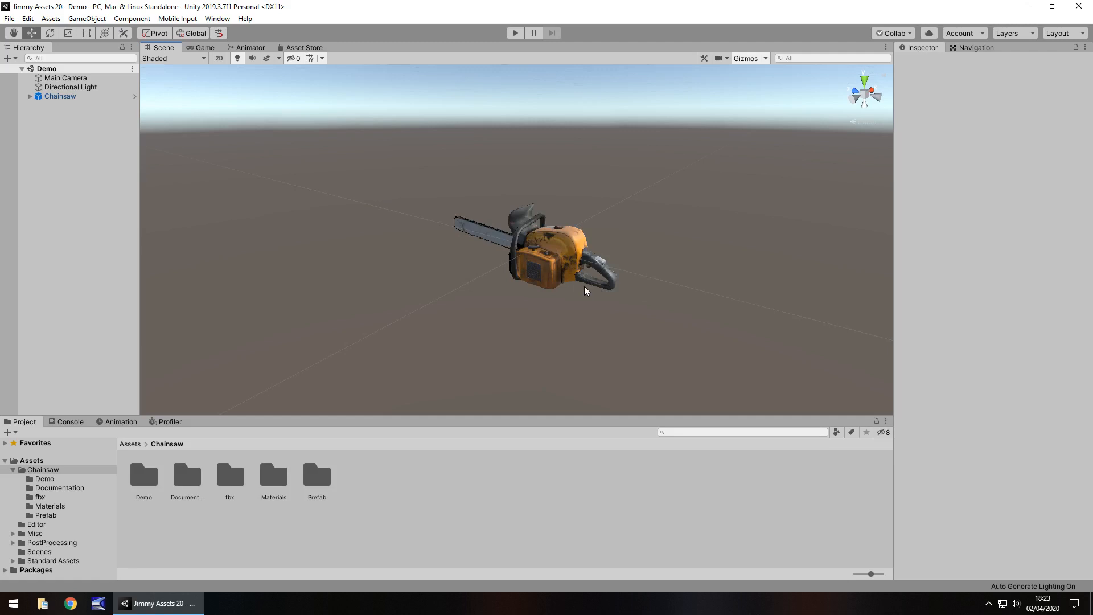
mouse_move(577, 305)
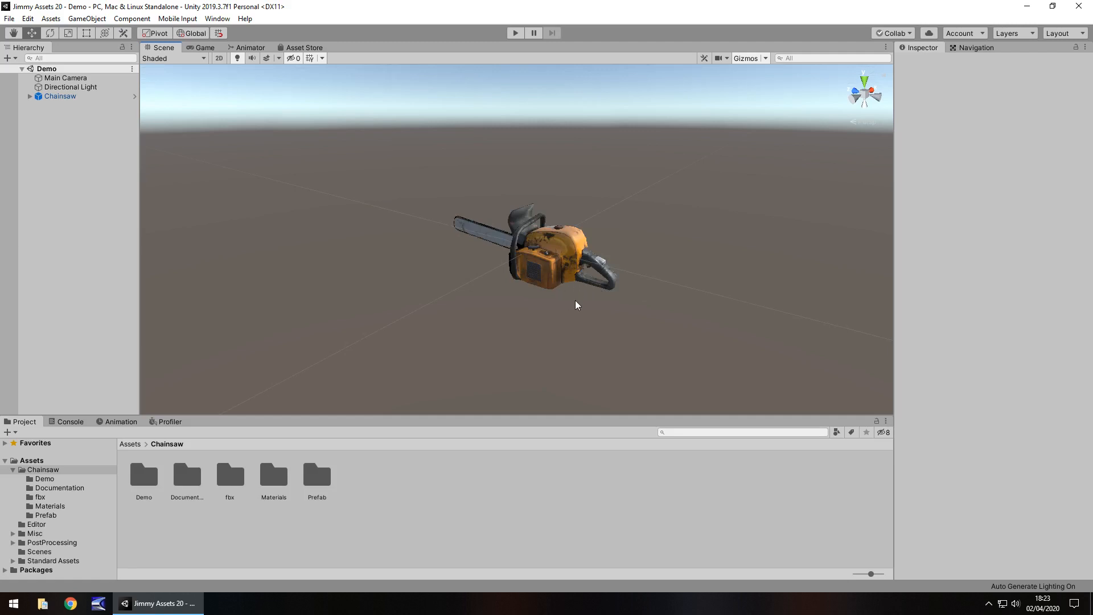
Select the Chainsaw object in the Hierarchy to show its Transform.
click(60, 96)
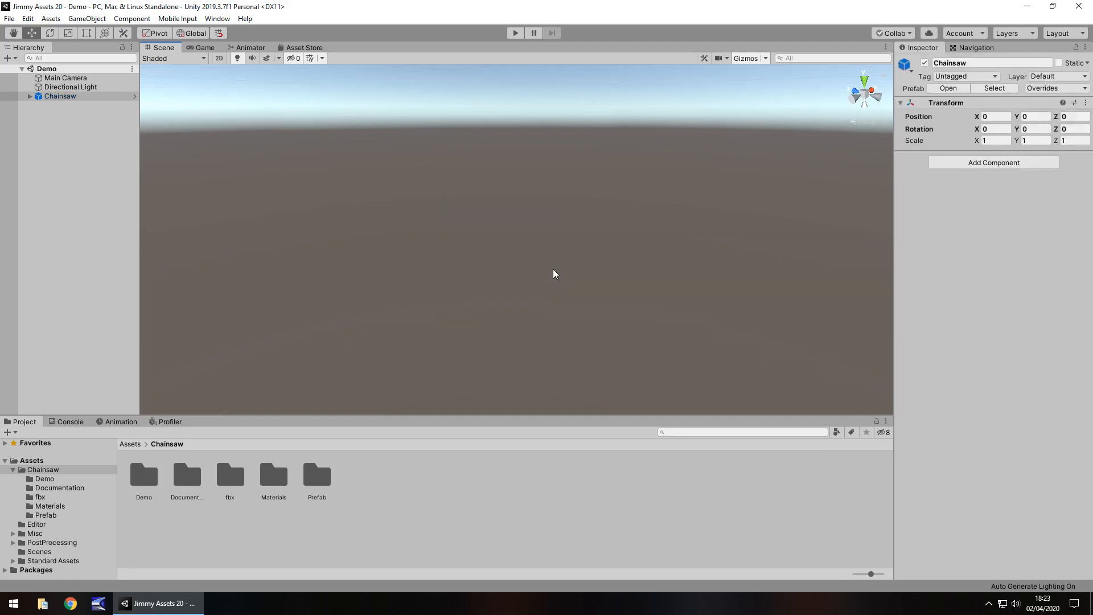
mouse_move(516, 272)
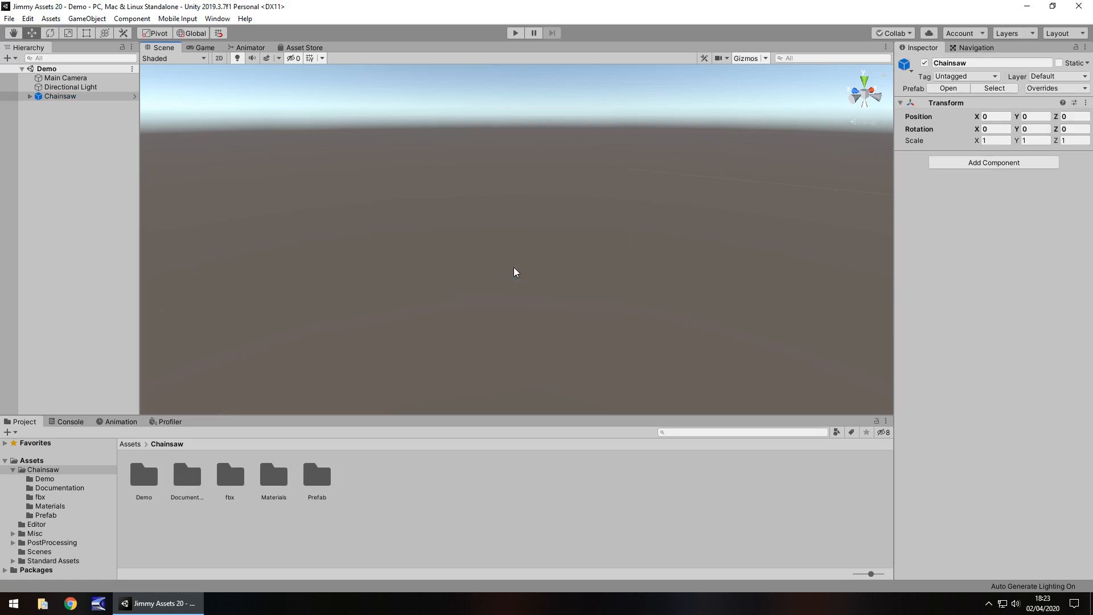
mouse_move(588, 251)
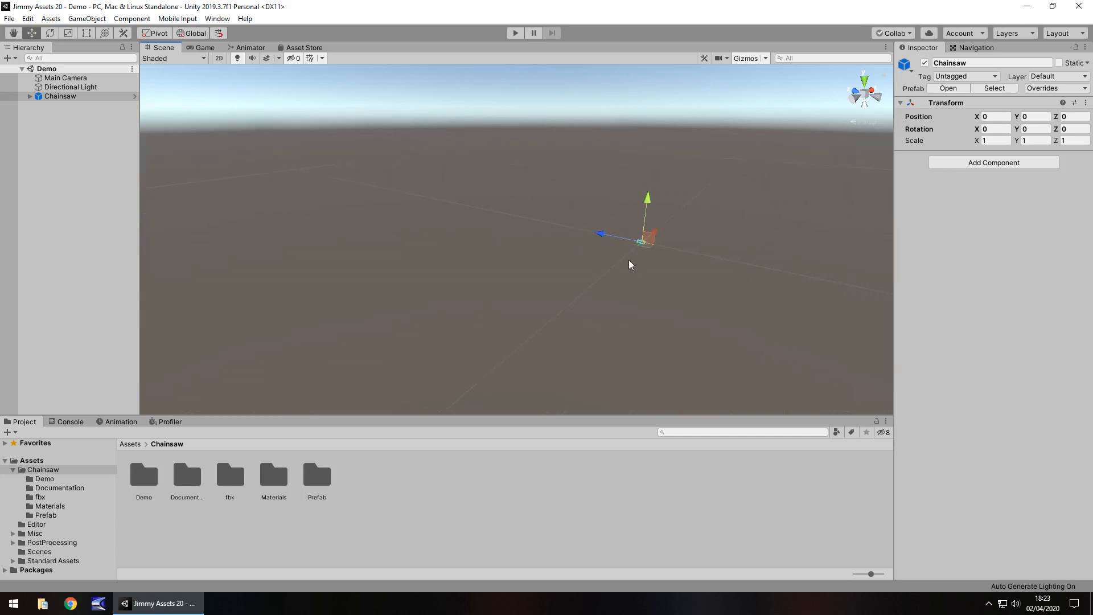
click(88, 18)
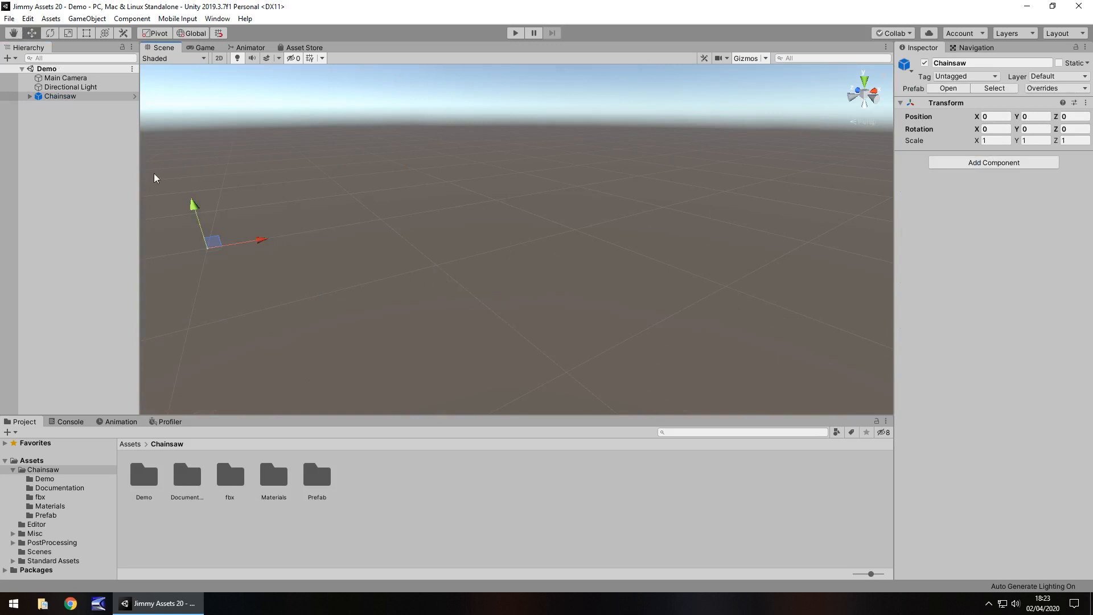
Set the Chainsaw's Transform scale to 250 on X, Y and Z.
click(995, 140)
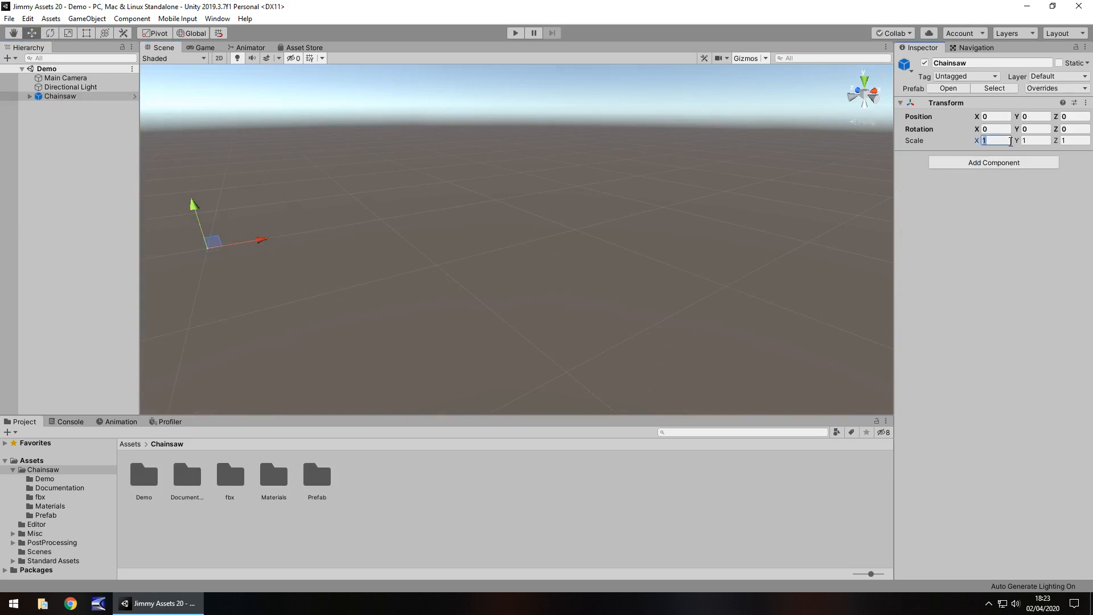
text(250)
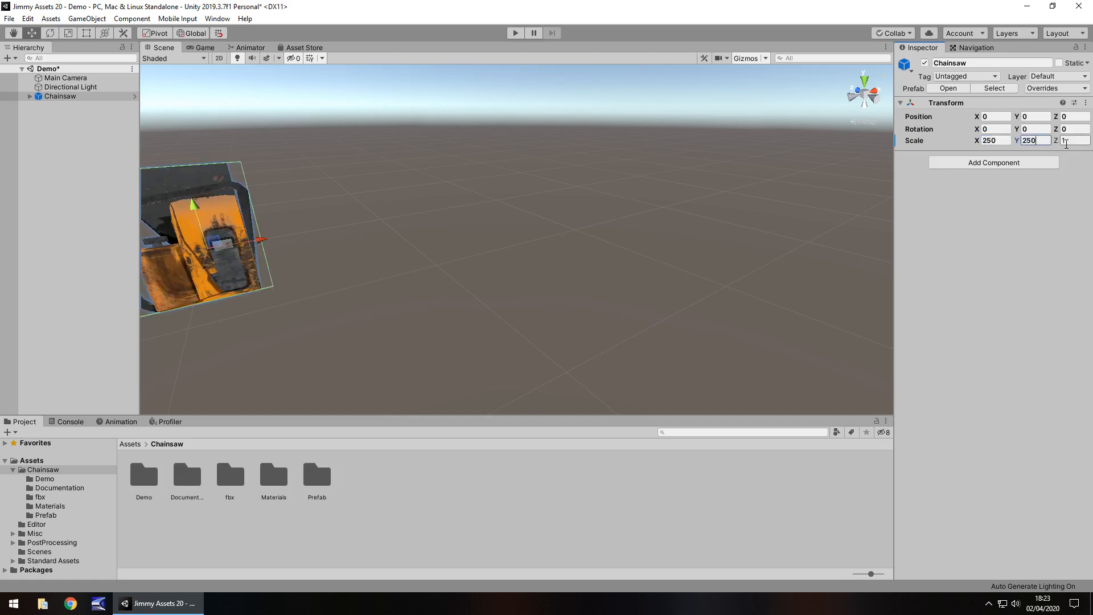
text(250)
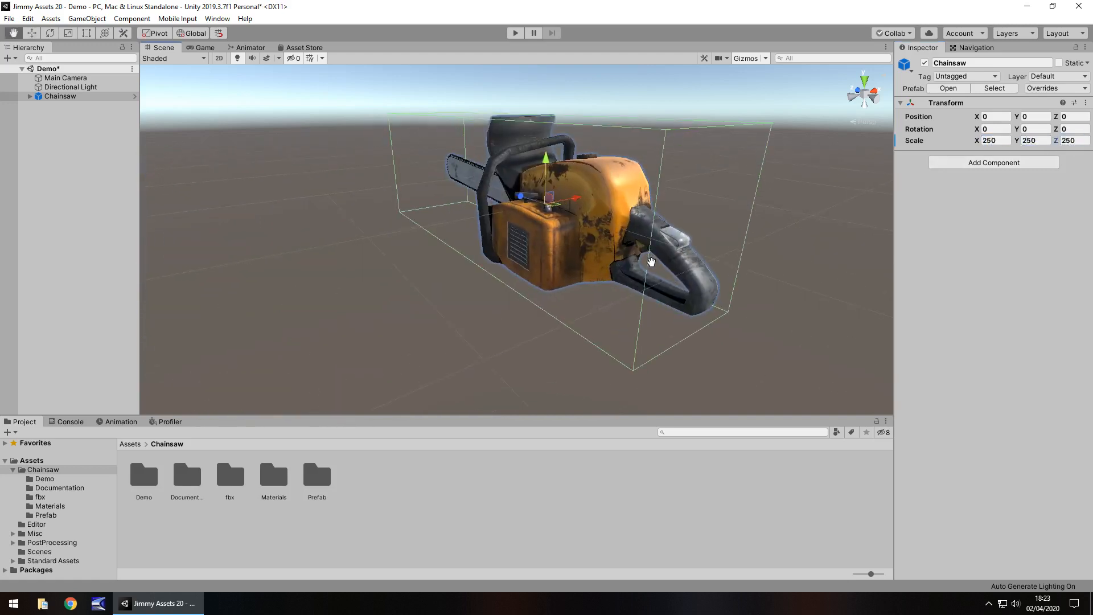
click(204, 48)
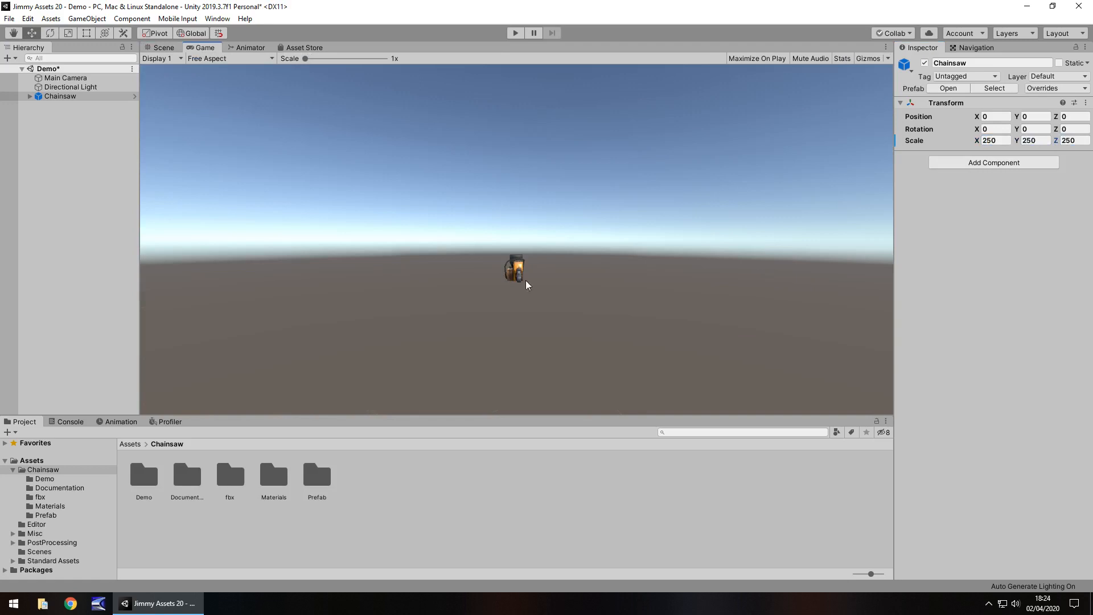
mouse_move(157, 93)
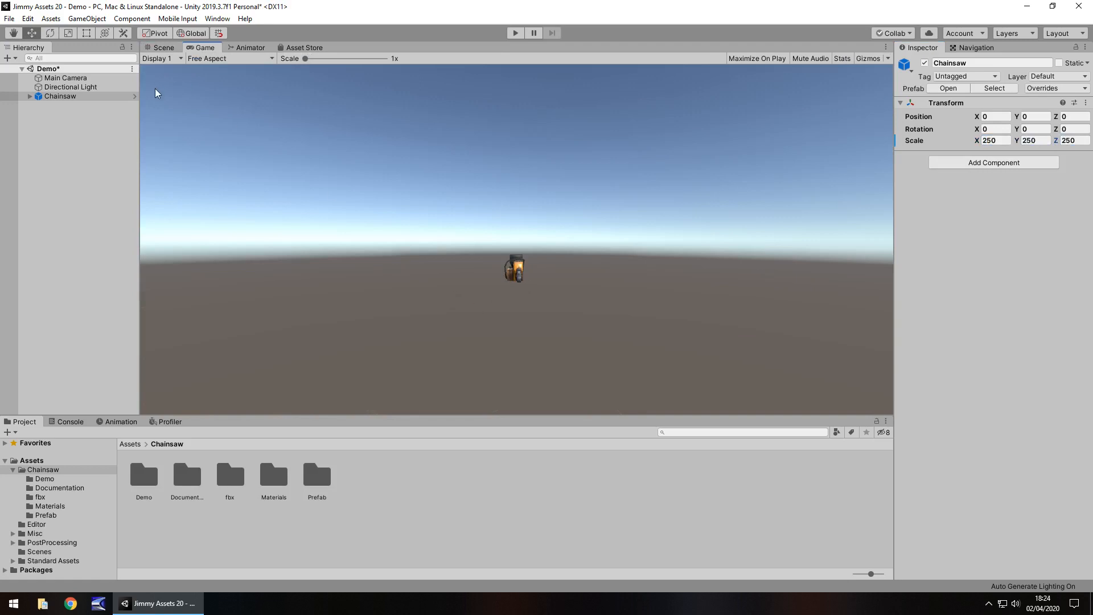
mouse_move(337, 221)
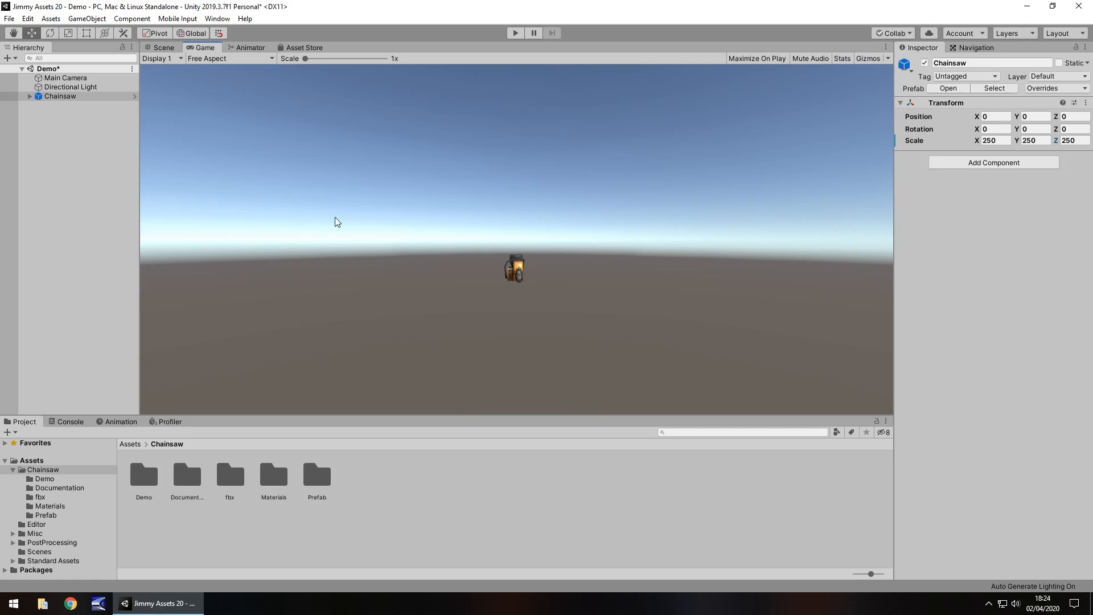
click(163, 47)
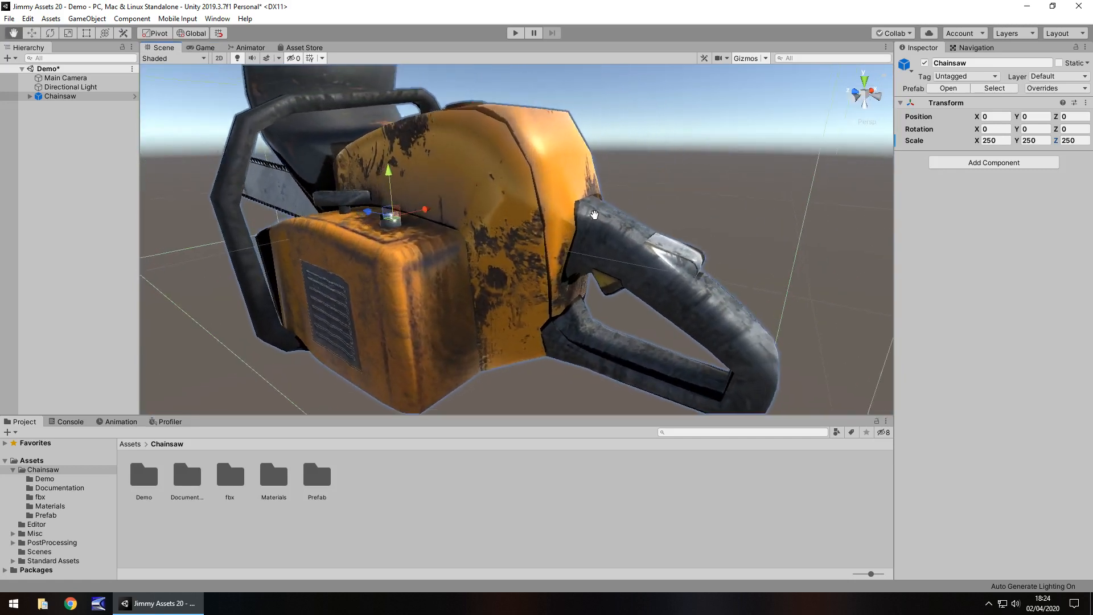
Orbit to the chainsaw's blade side and select the Materials folder.
drag(594, 213, 495, 255)
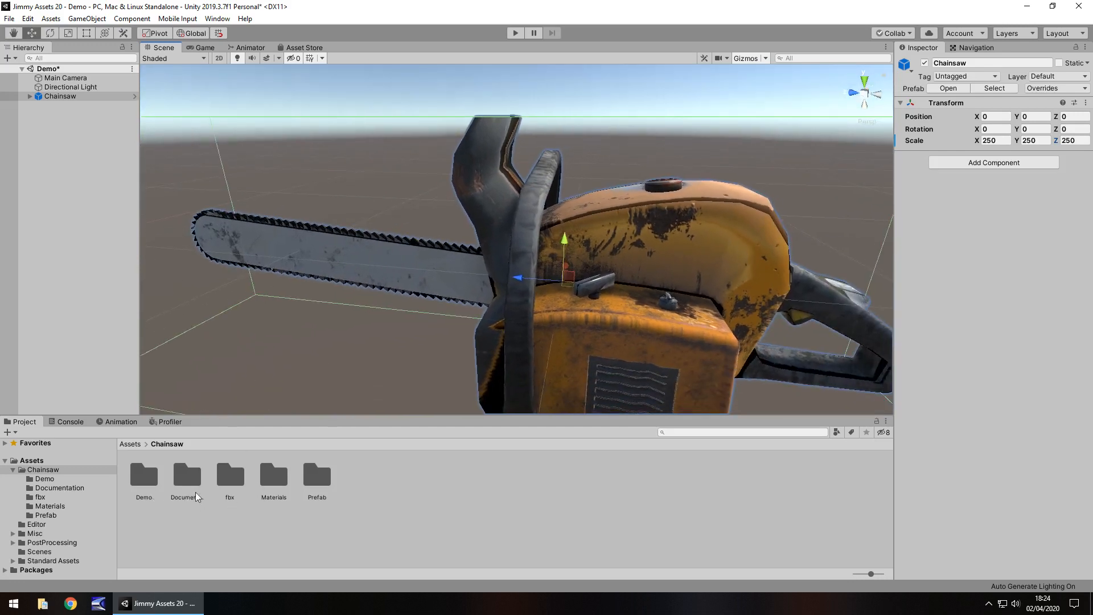
click(274, 475)
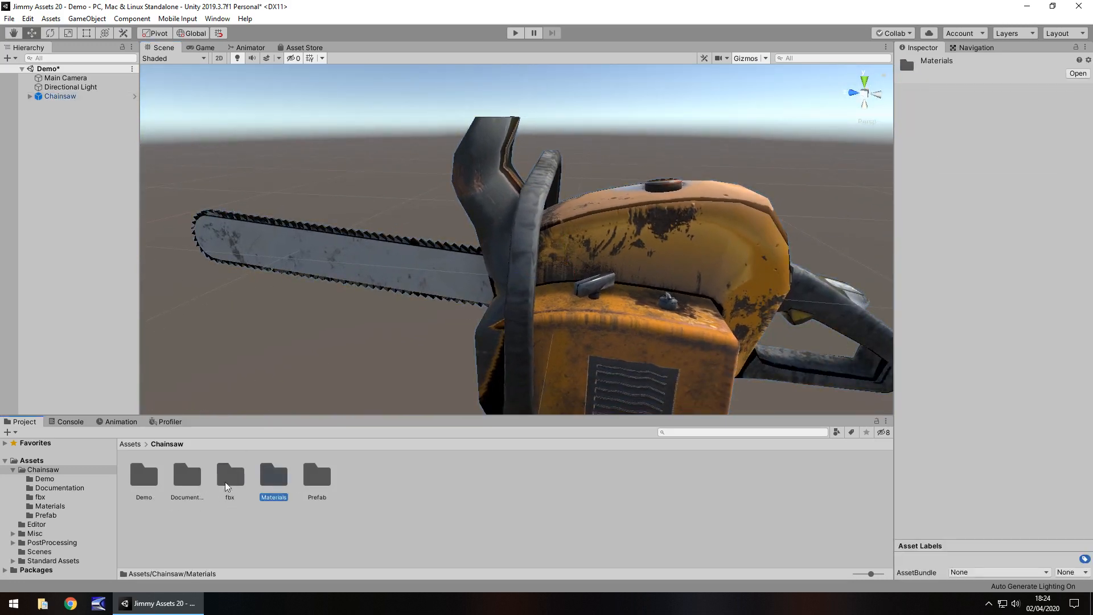
Give the Chainsaw material Albedo Alpha smoothness source and a yellow albedo tint.
double_click(273, 475)
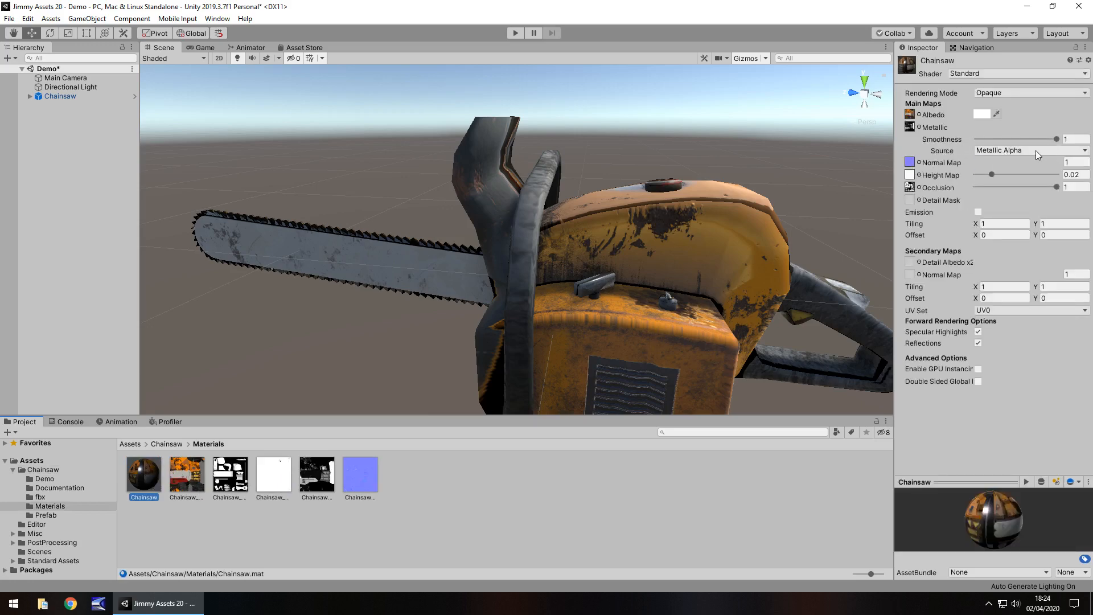
click(1030, 150)
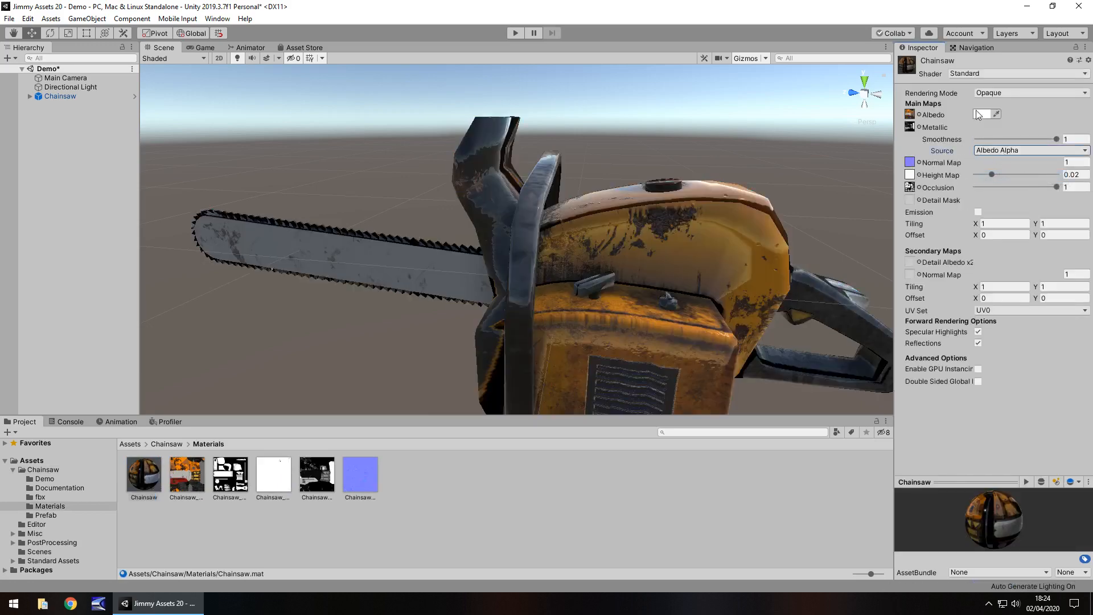
click(981, 113)
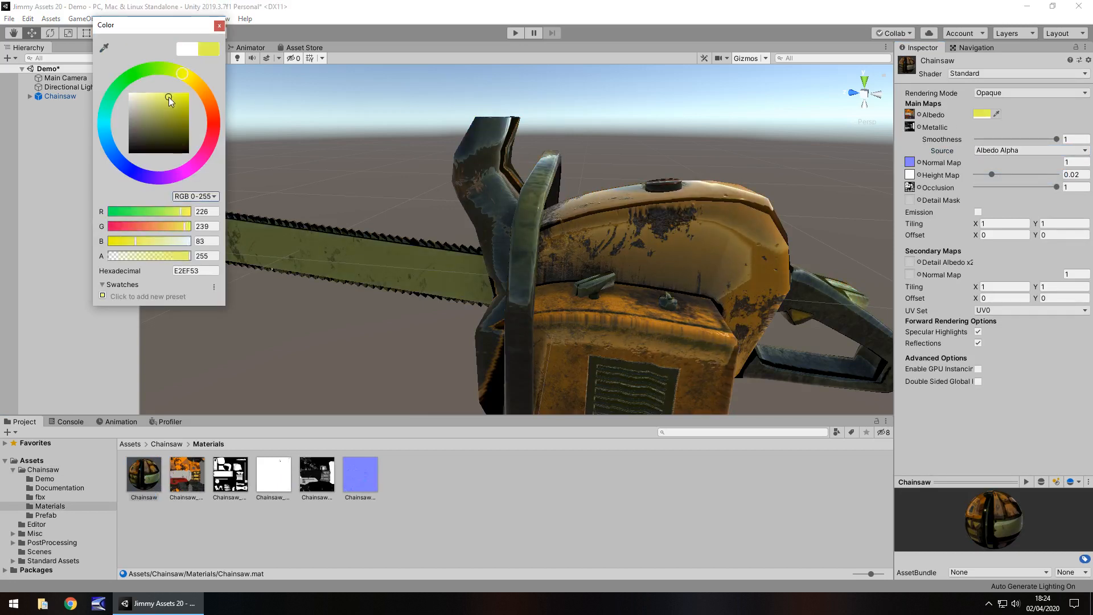
click(219, 26)
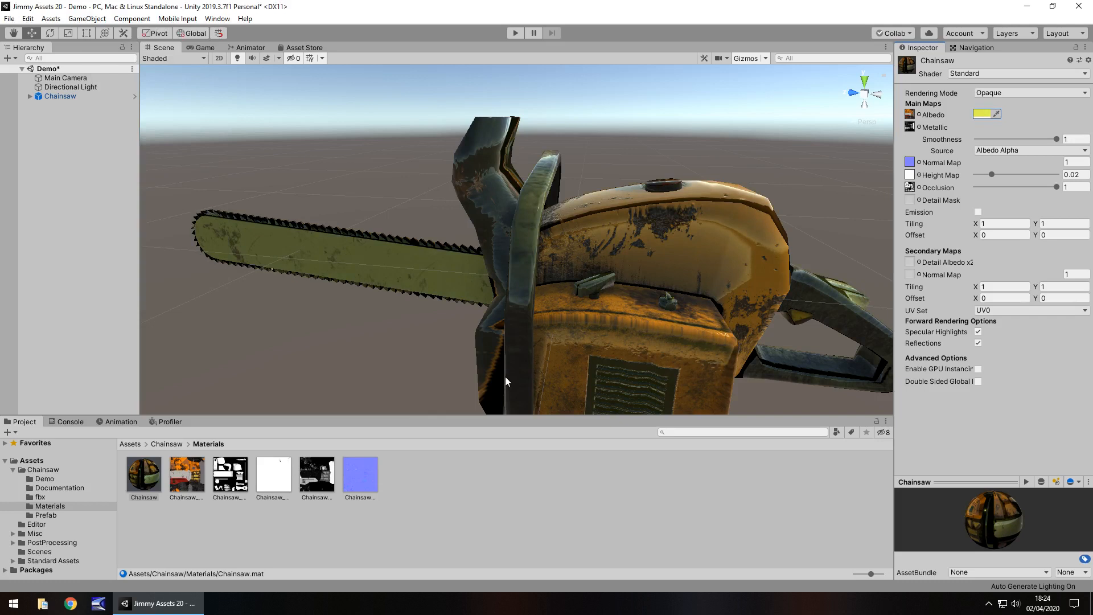
mouse_move(474, 350)
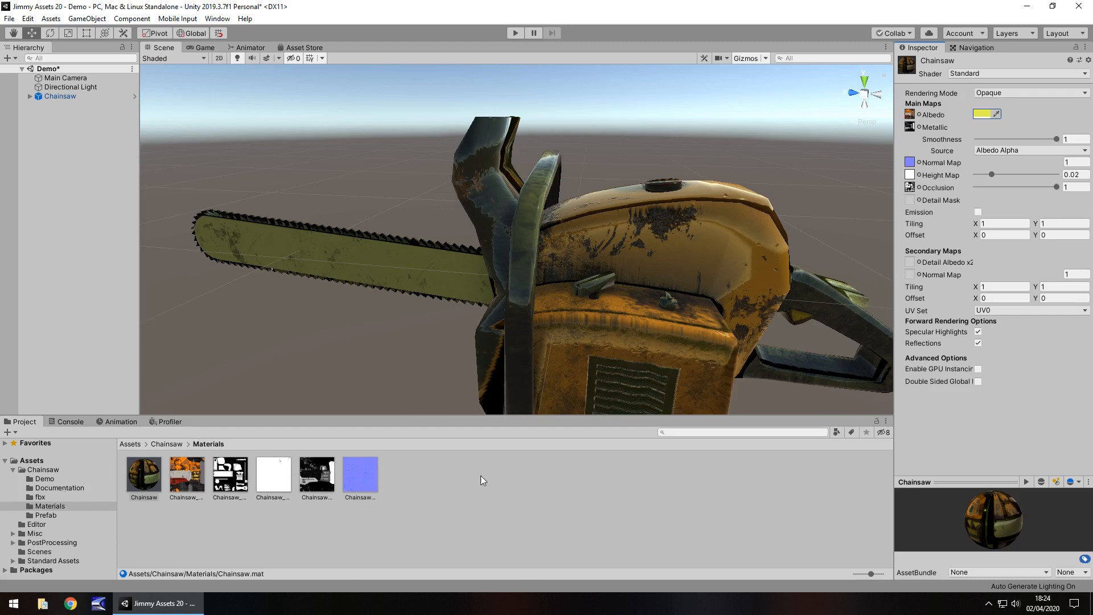
mouse_move(464, 505)
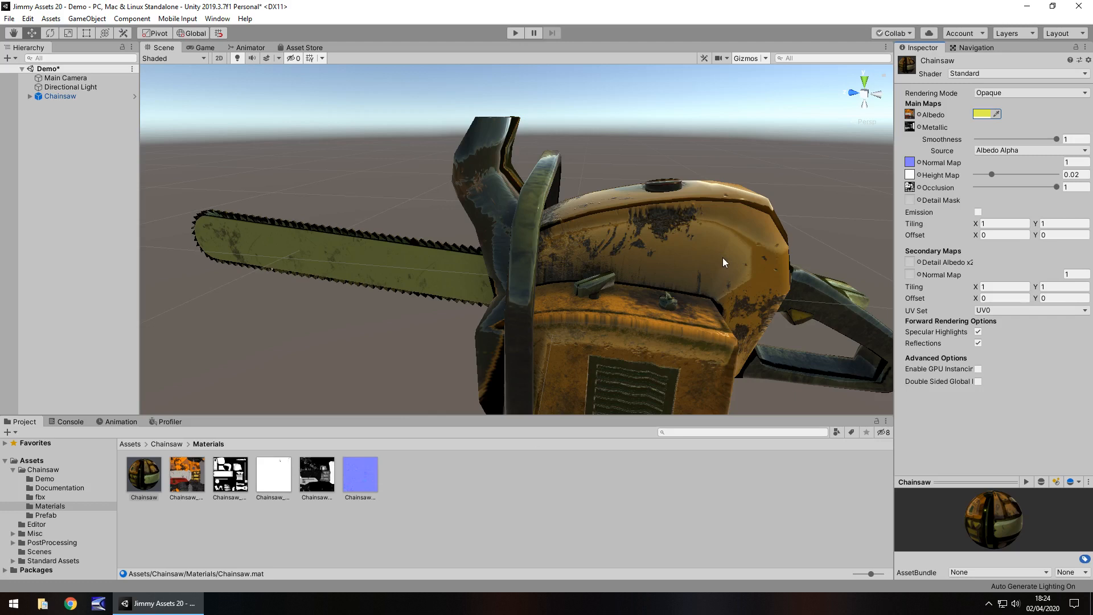
mouse_move(699, 258)
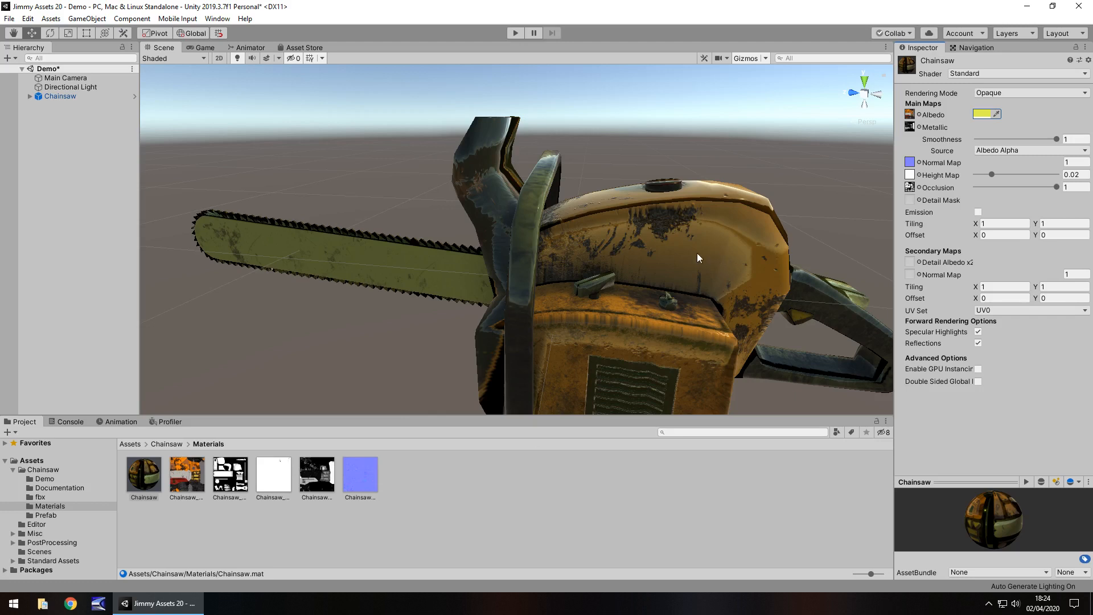
mouse_move(584, 247)
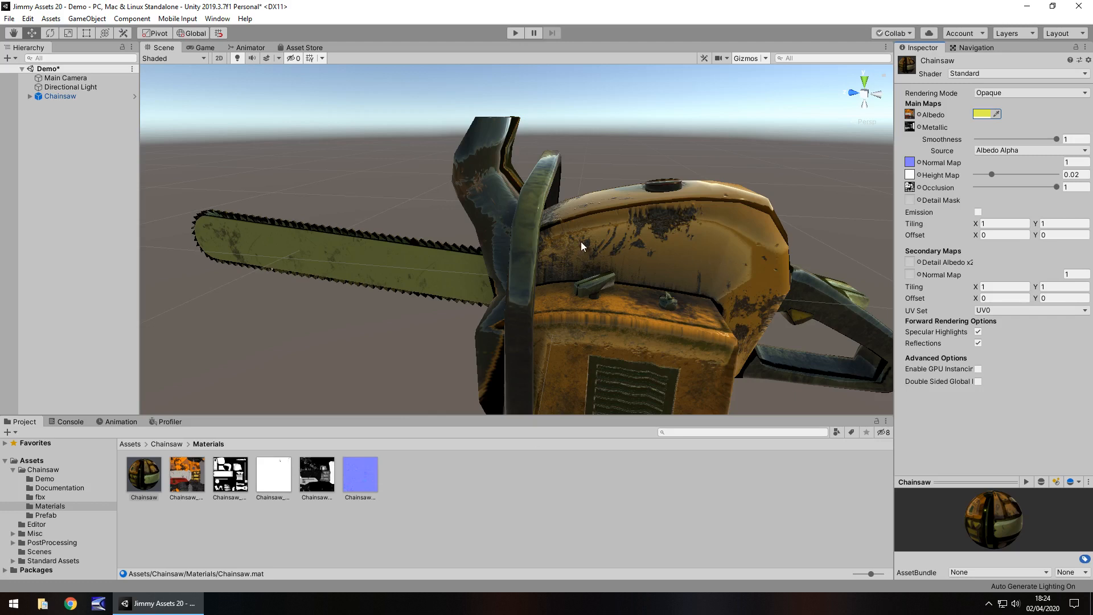
mouse_move(342, 239)
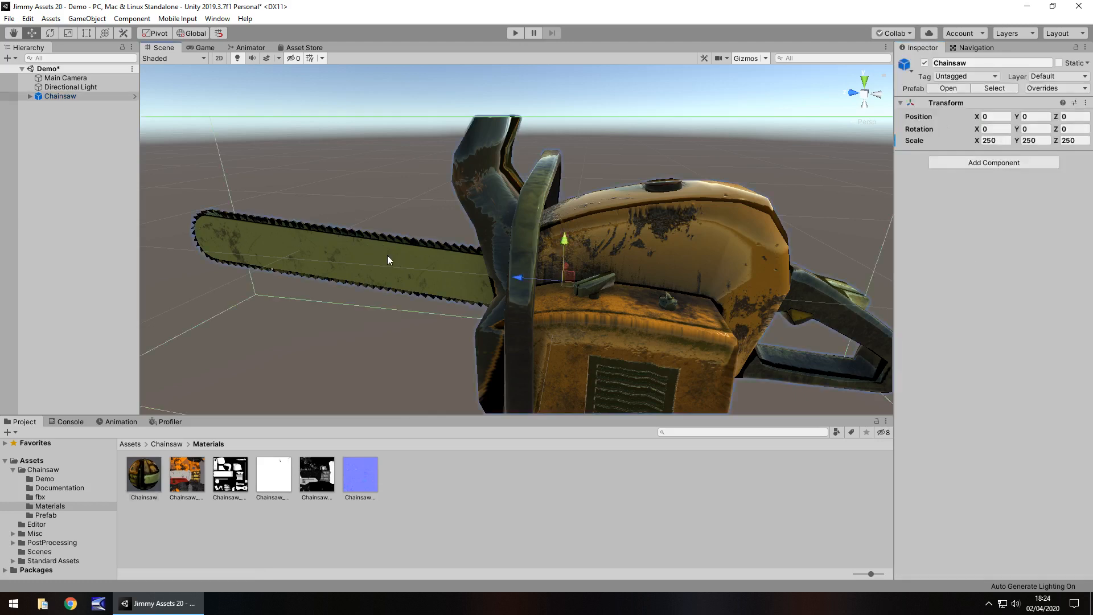
mouse_move(403, 260)
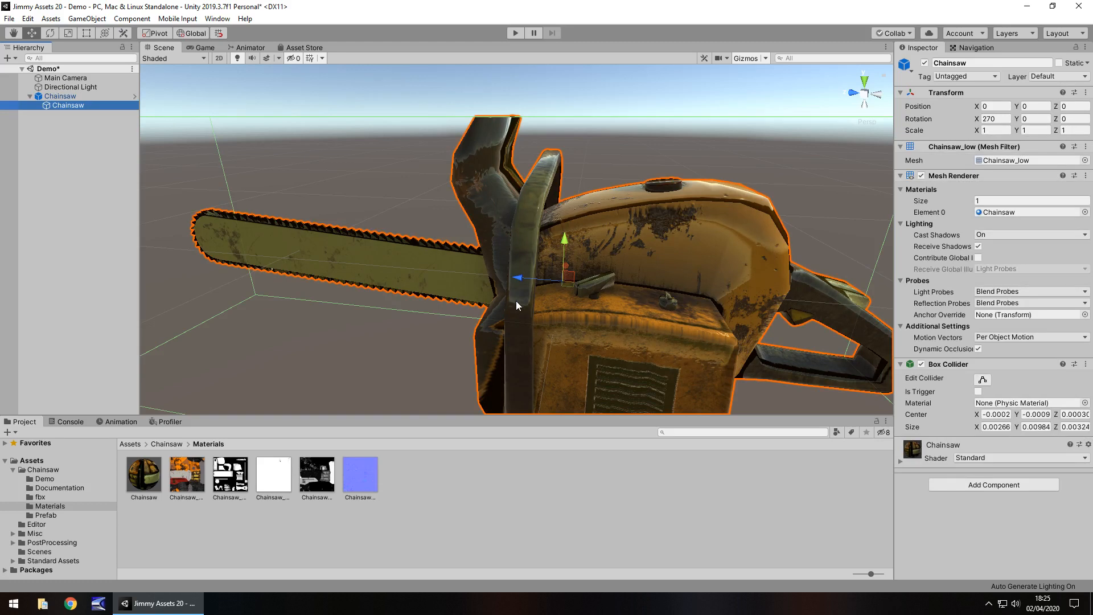
mouse_move(325, 270)
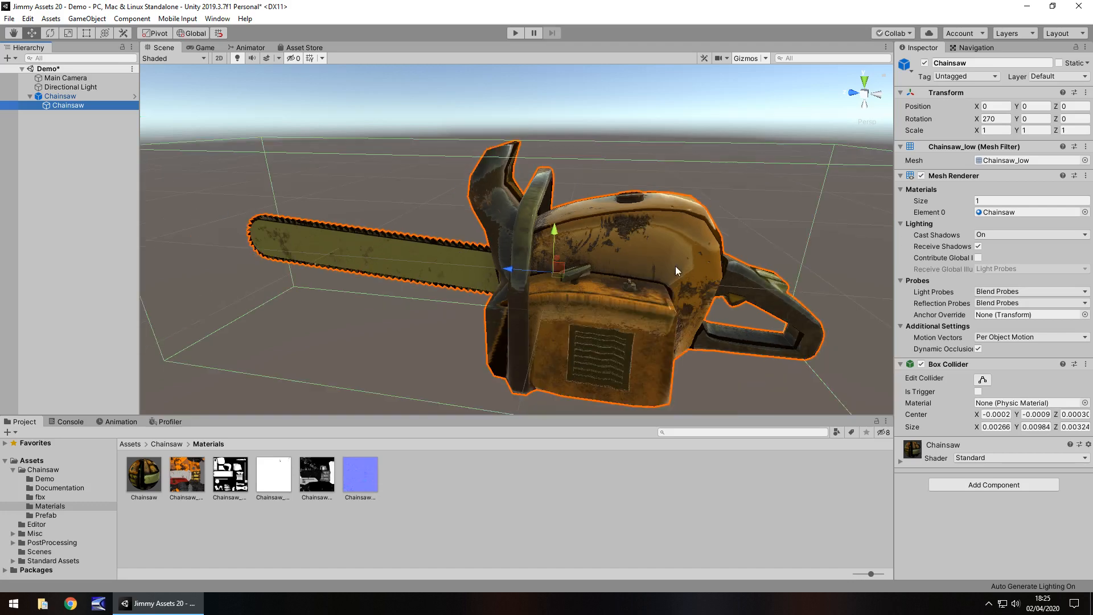
Orbit the chainsaw to view its rear, sides, top and guide bar.
scroll(down, 3)
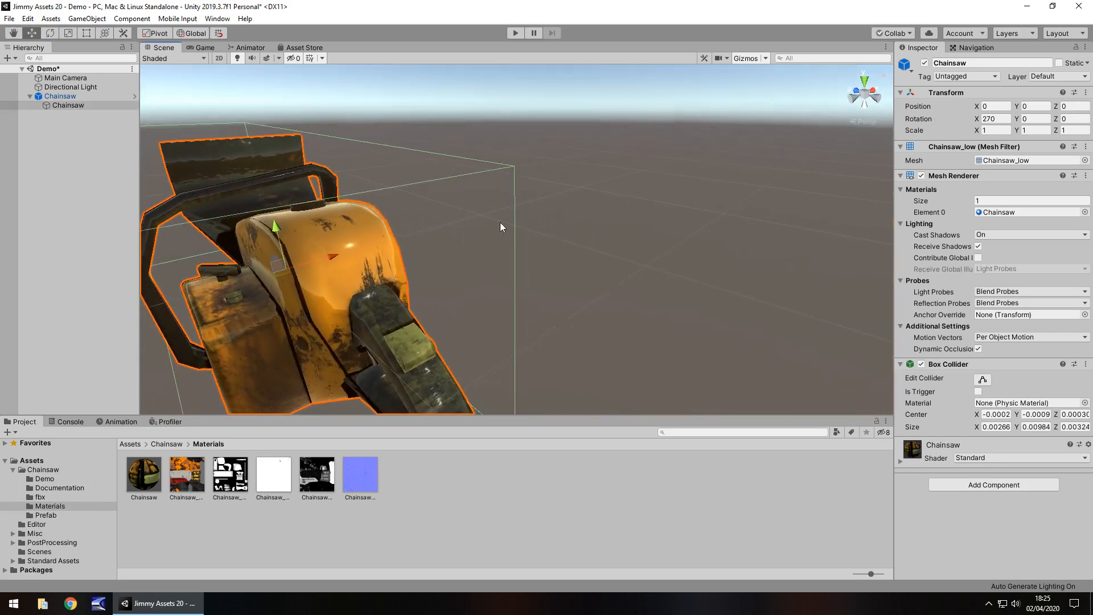
drag(500, 227, 707, 235)
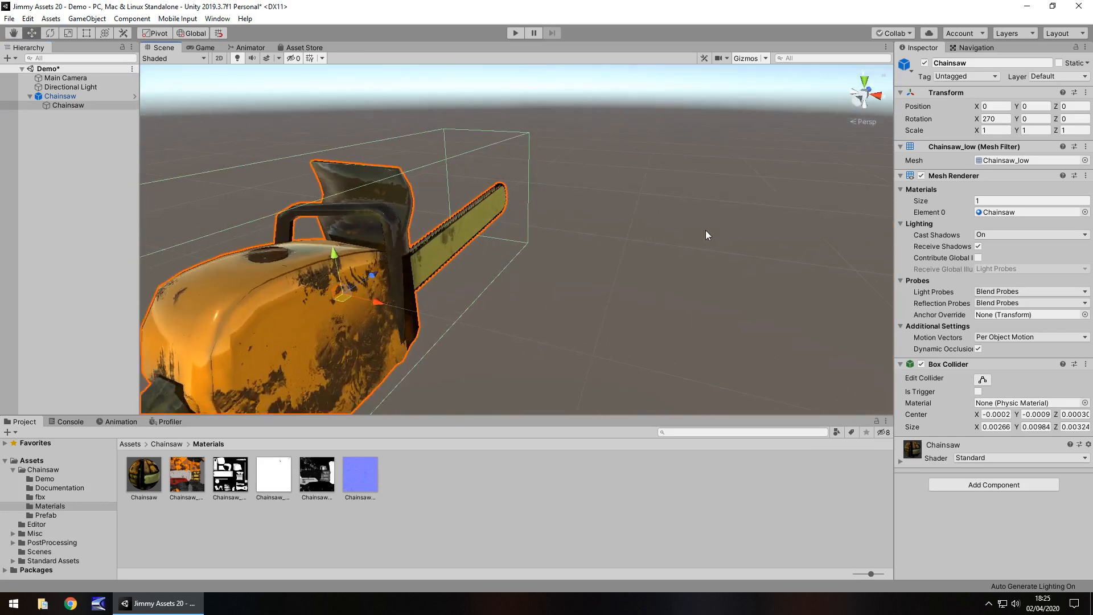
drag(707, 235, 713, 245)
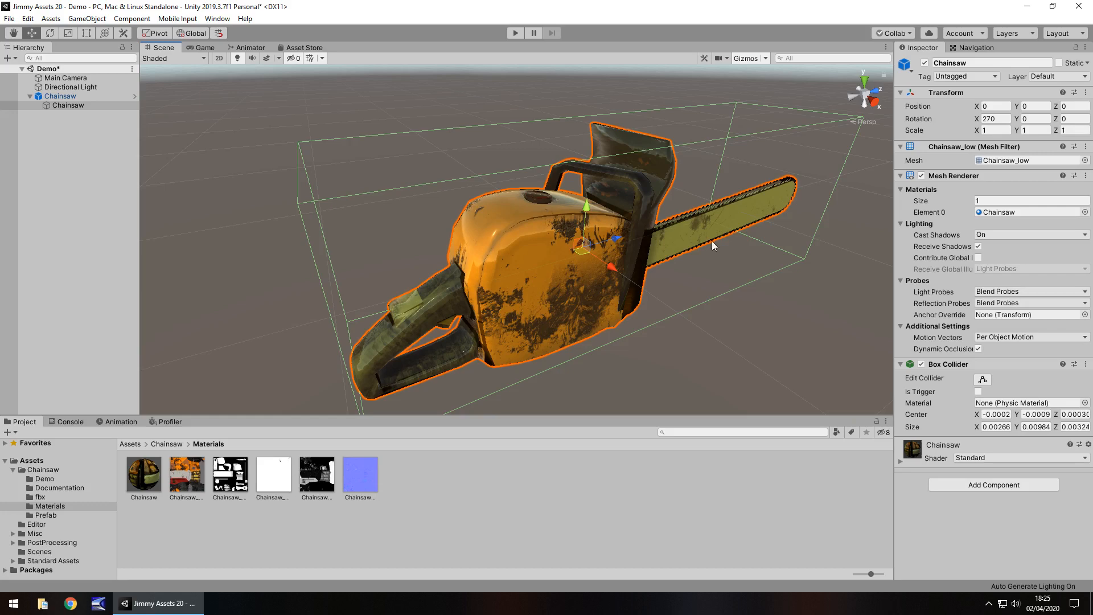
drag(711, 244, 526, 249)
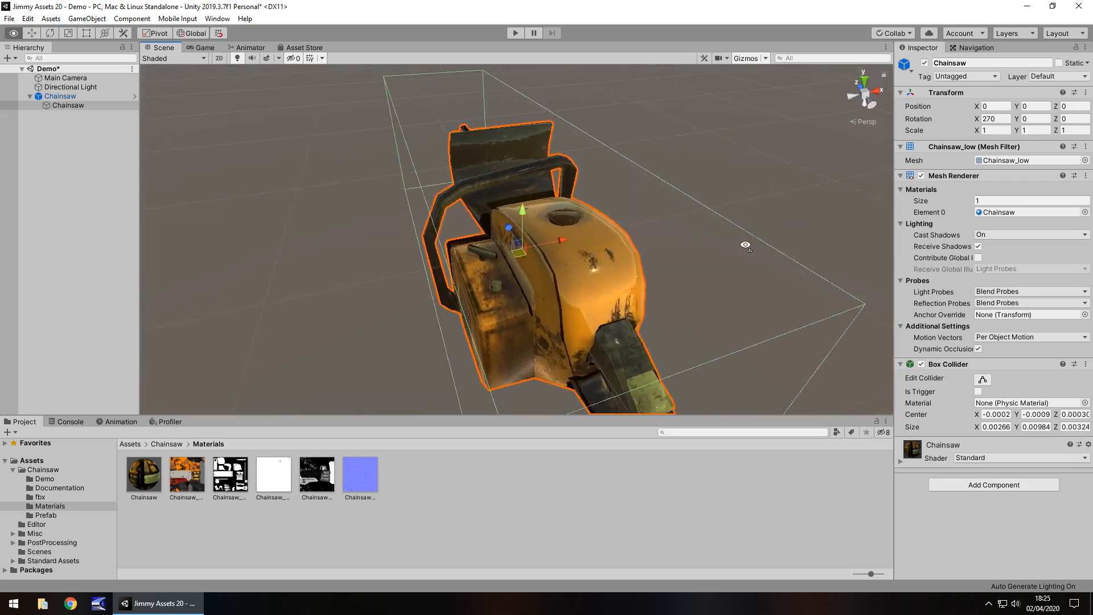
drag(745, 245, 726, 155)
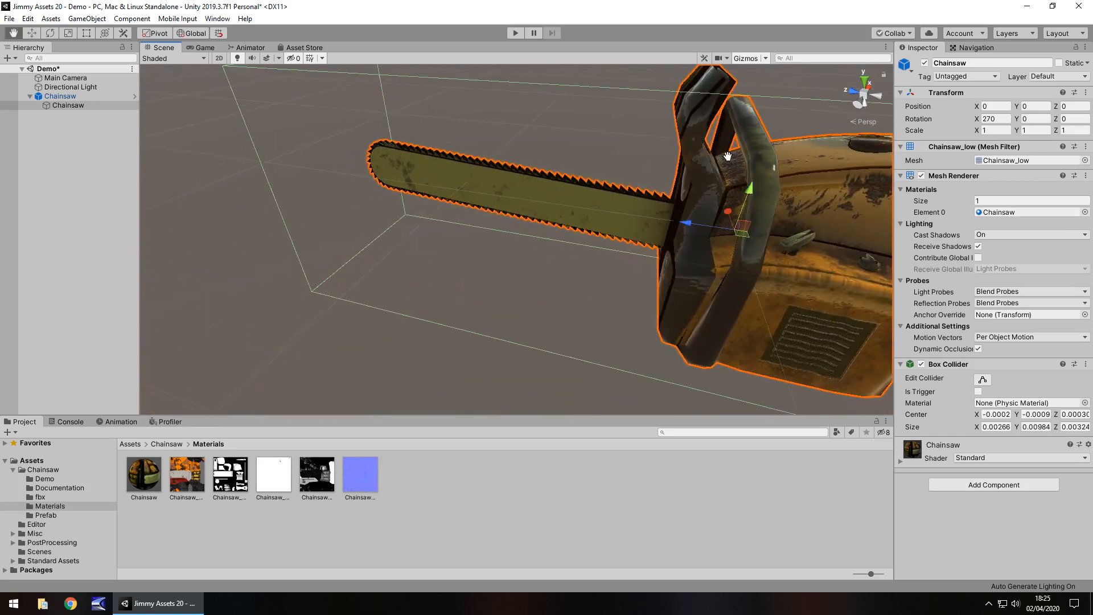
drag(727, 155, 514, 261)
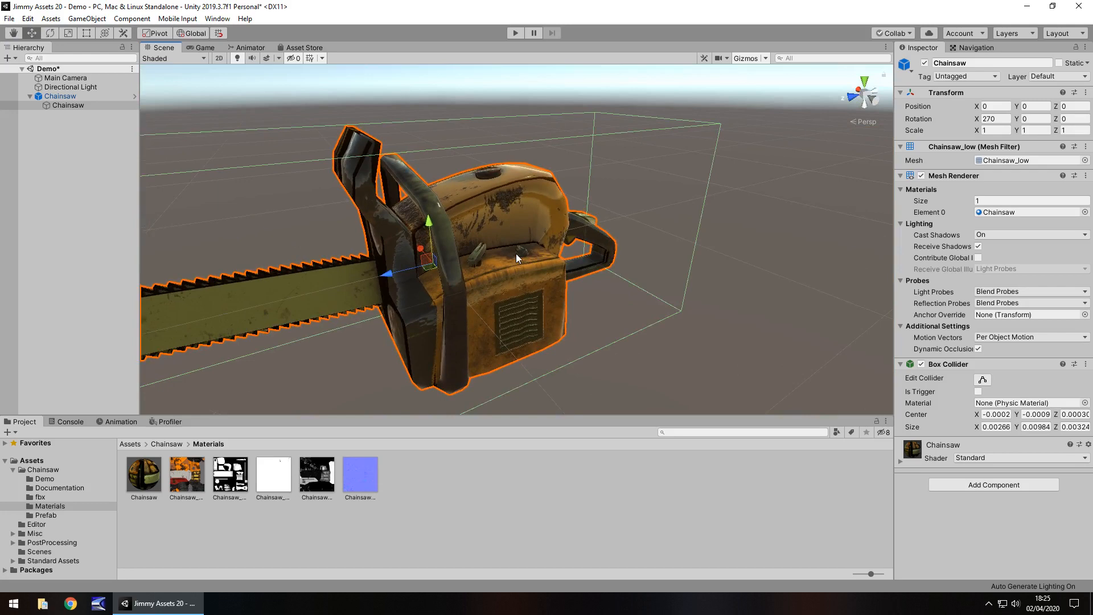
mouse_move(319, 52)
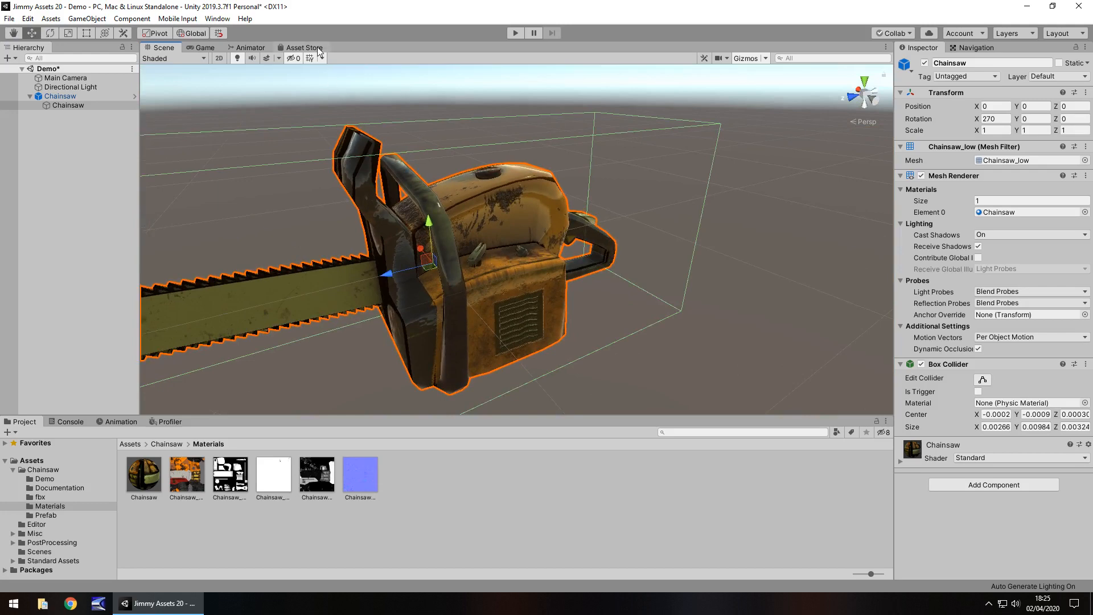
Show the free Dirty Chainsaw Asset Store page (17.5 MB, version 1.0).
click(305, 47)
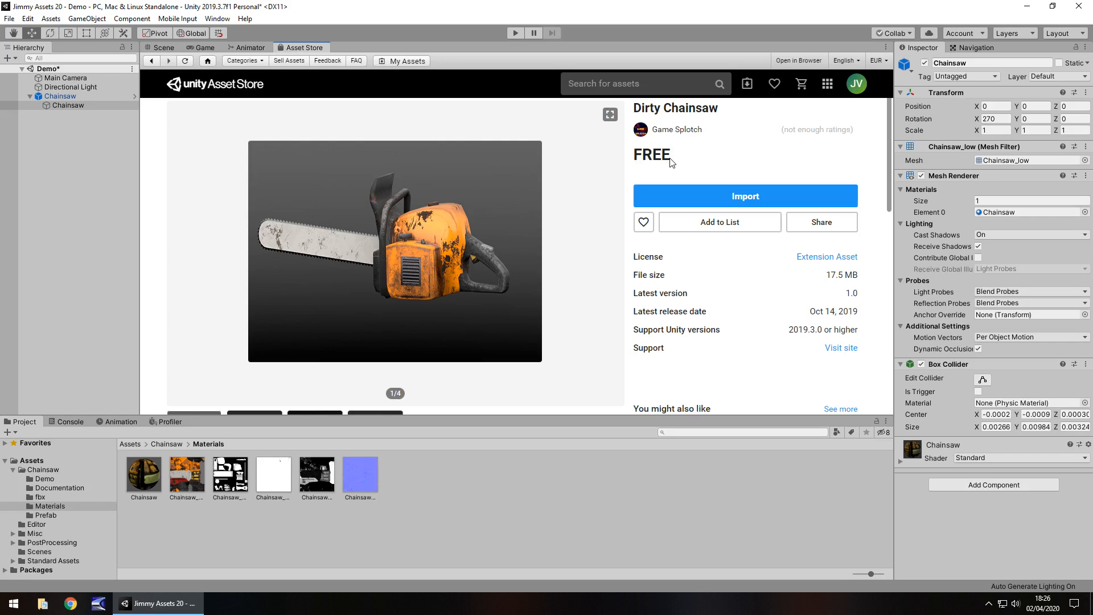
mouse_move(829, 306)
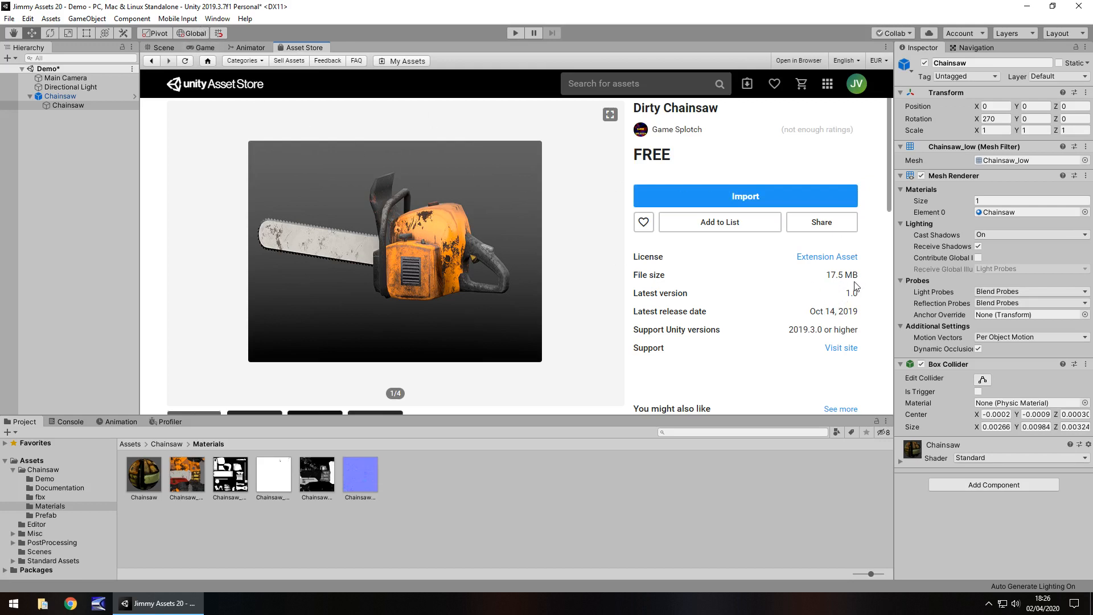
mouse_move(646, 289)
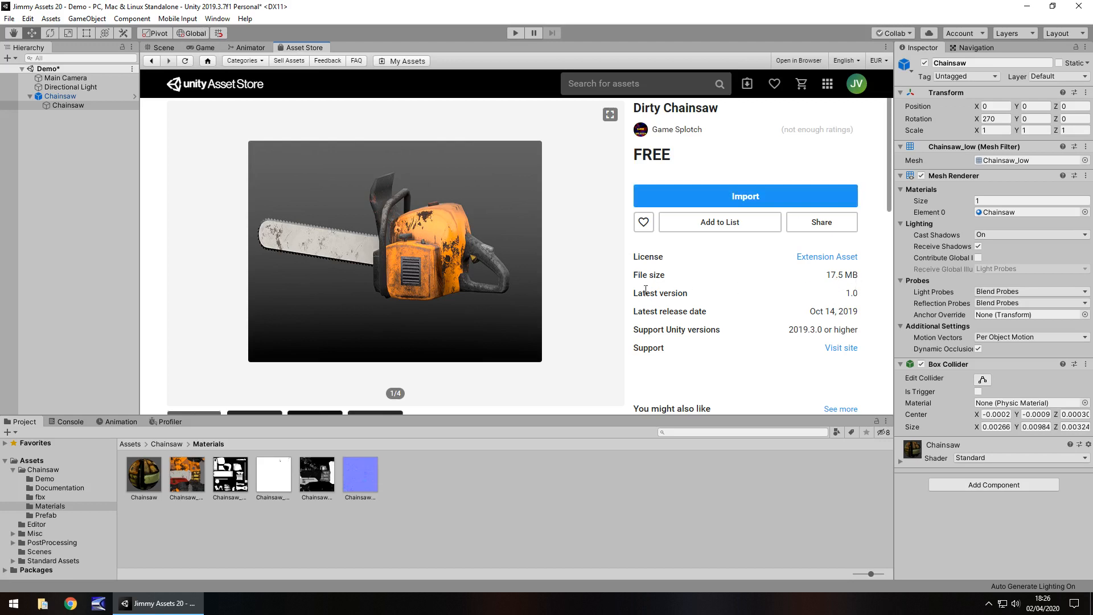
mouse_move(812, 288)
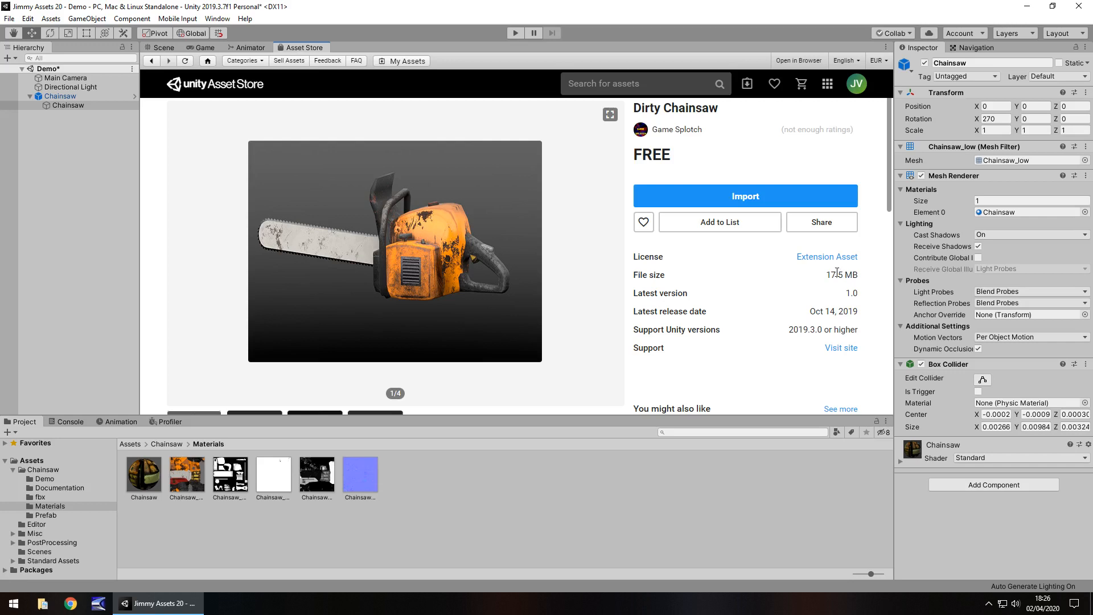
mouse_move(775, 335)
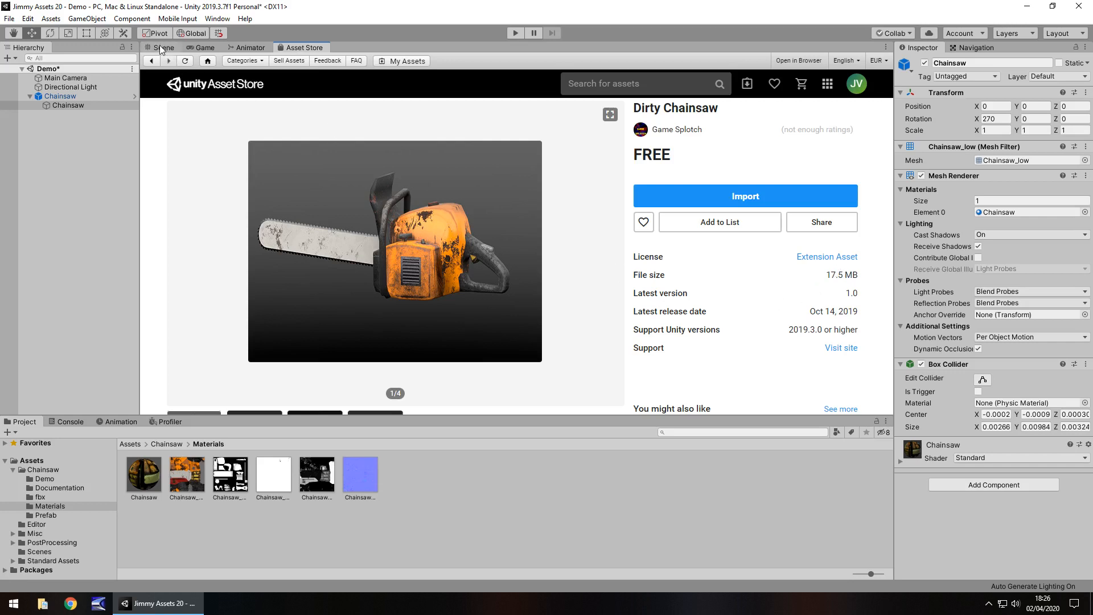
Return to the Scene view and orbit above the chainsaw's top housing.
click(163, 47)
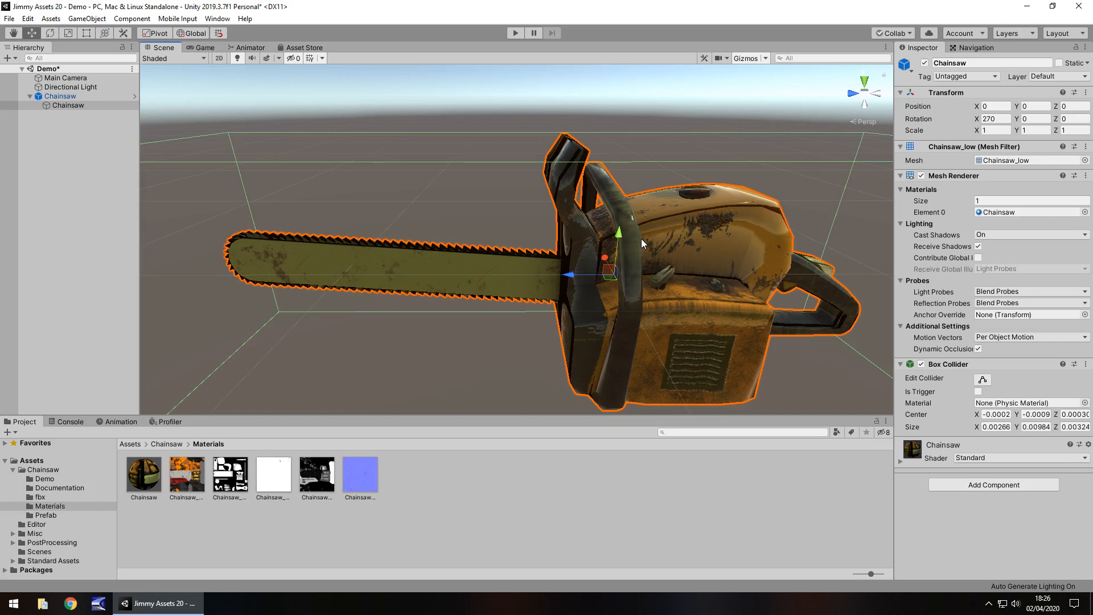
mouse_move(588, 209)
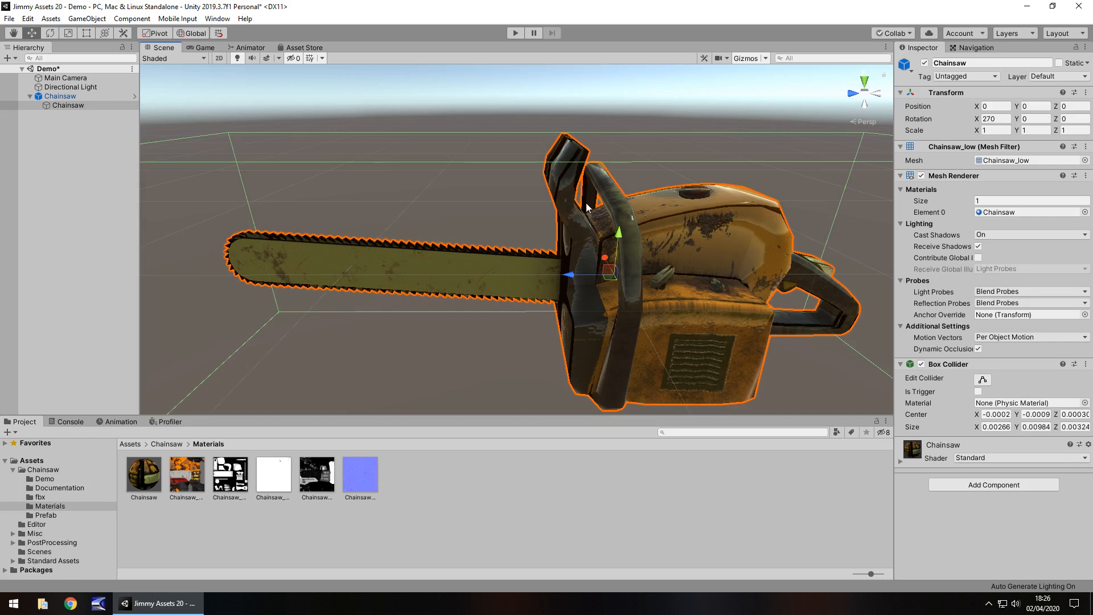
mouse_move(537, 241)
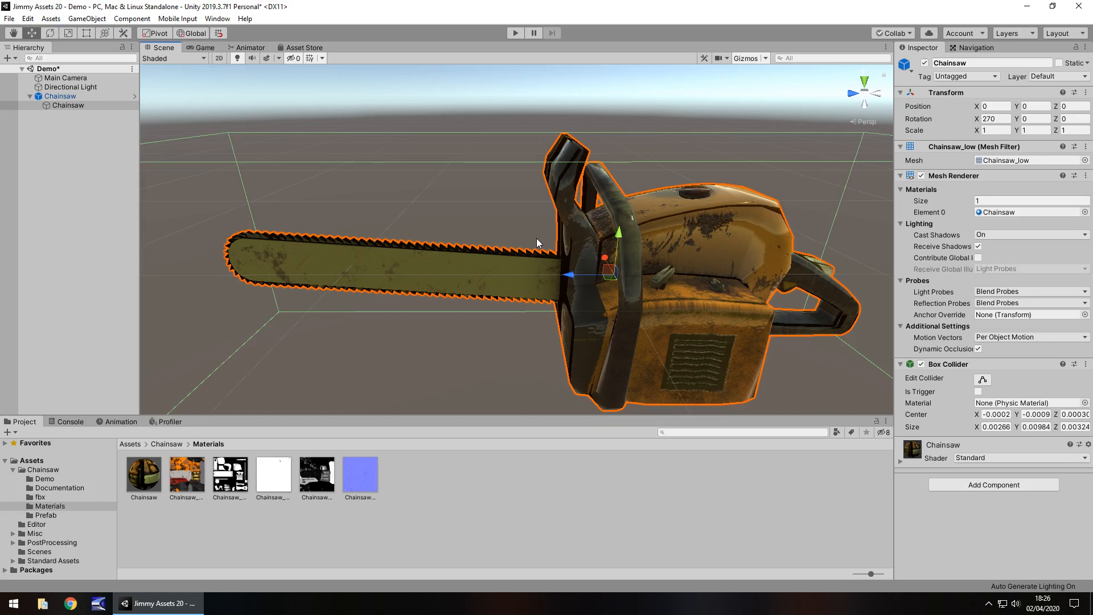
mouse_move(615, 310)
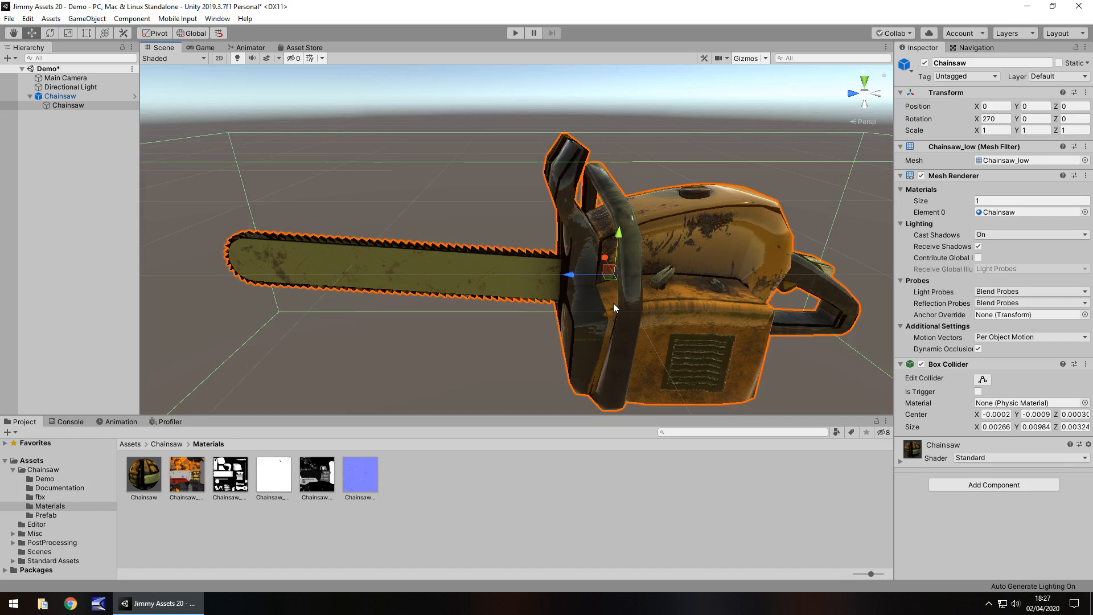
mouse_move(533, 258)
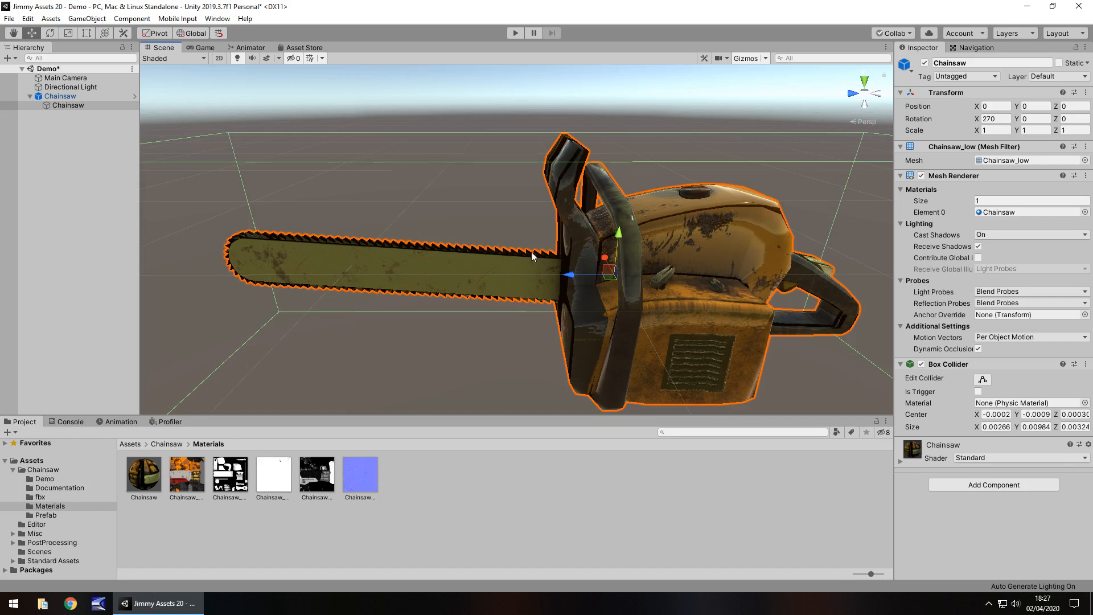
drag(530, 258, 721, 173)
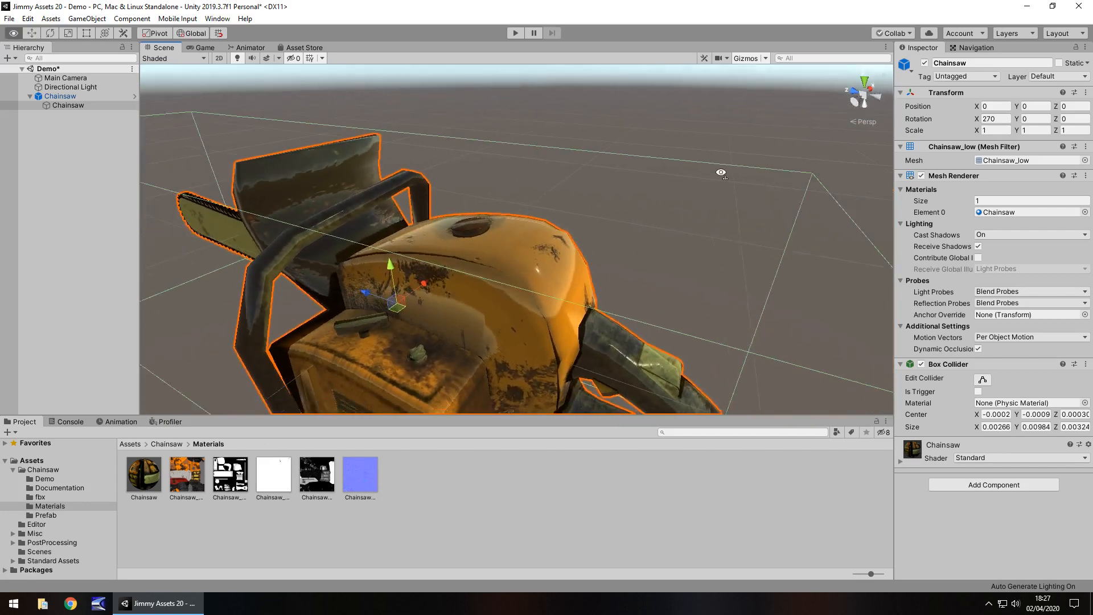